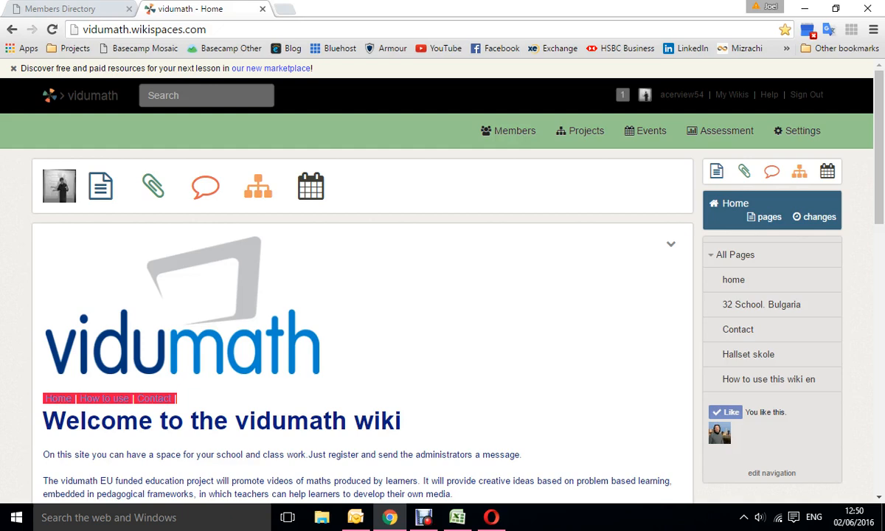
# - Browse the vidumath home page and go to the '32 School. Bulgaria' page from All Pages
pyautogui.scroll(-3)
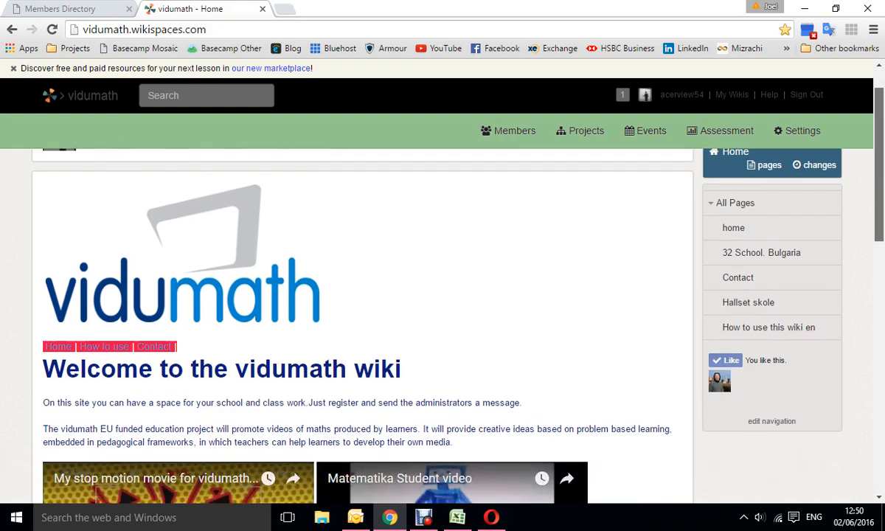
pyautogui.scroll(-3)
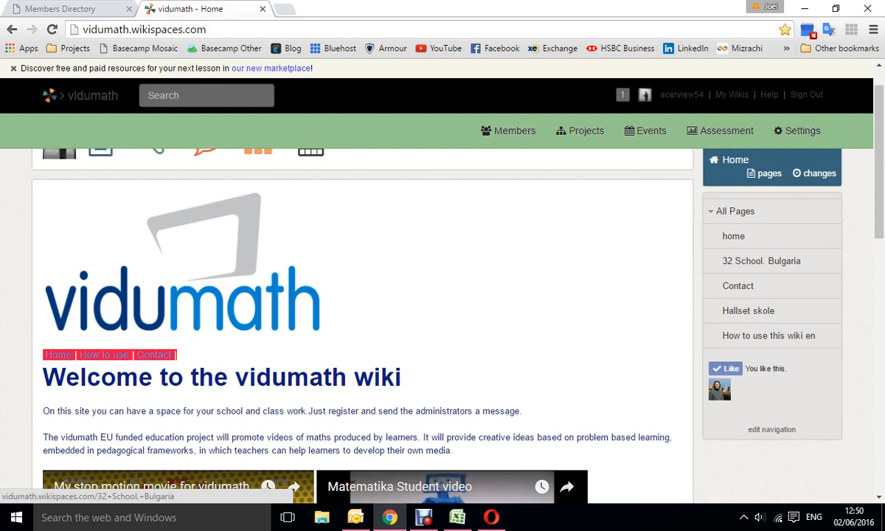
pyautogui.click(762, 260)
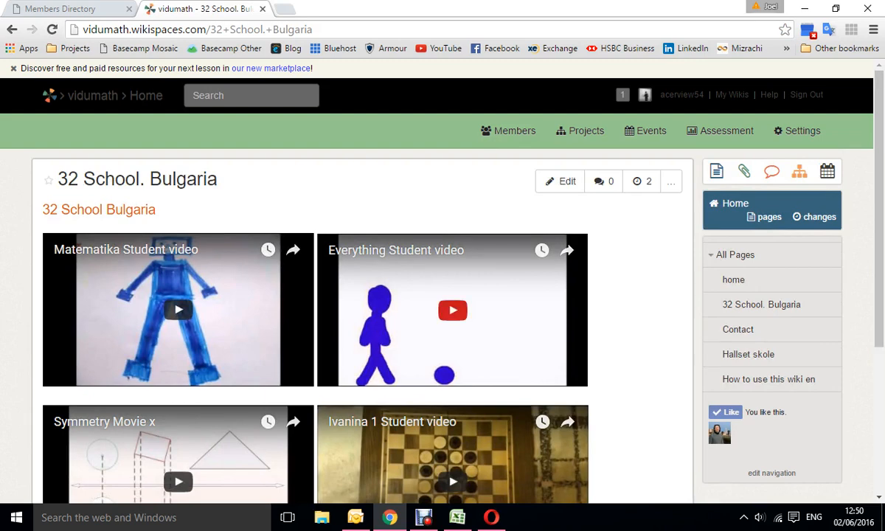
pyautogui.scroll(-3)
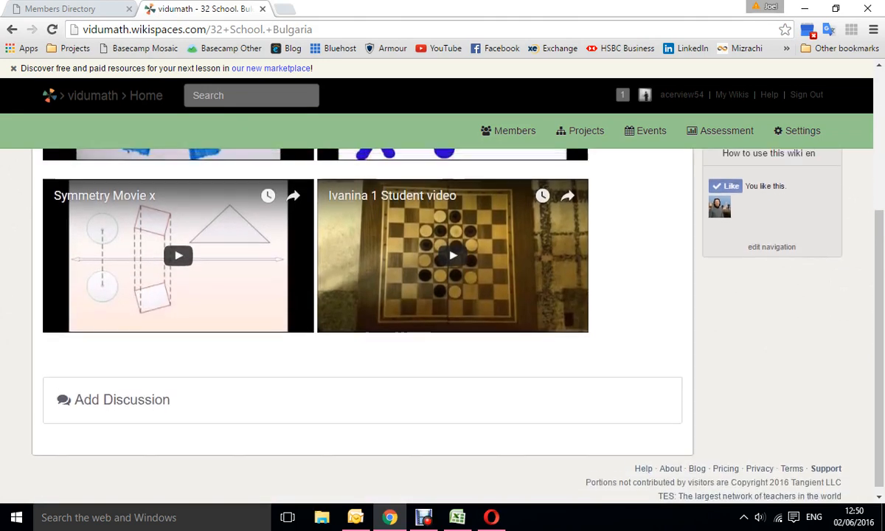
pyautogui.scroll(3)
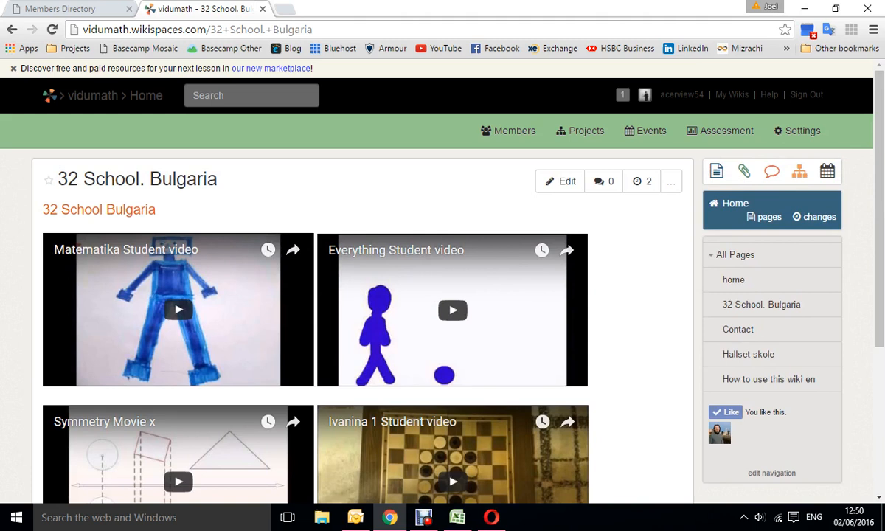
pyautogui.moveTo(559, 181)
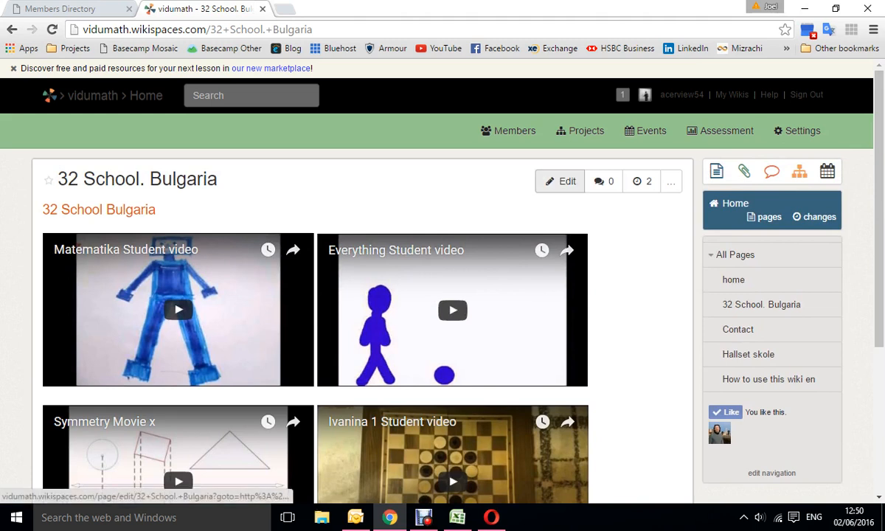